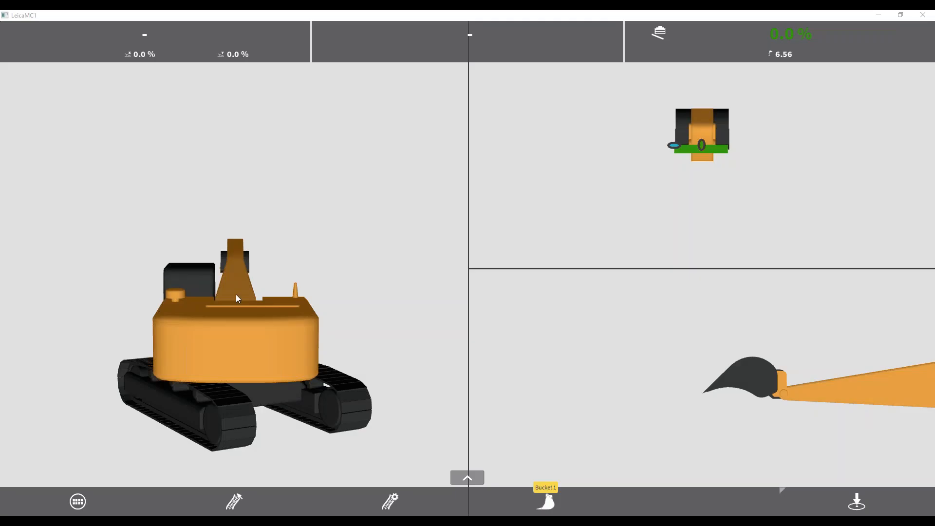
{"action": "mouse_move", "coordinate": [370, 280]}
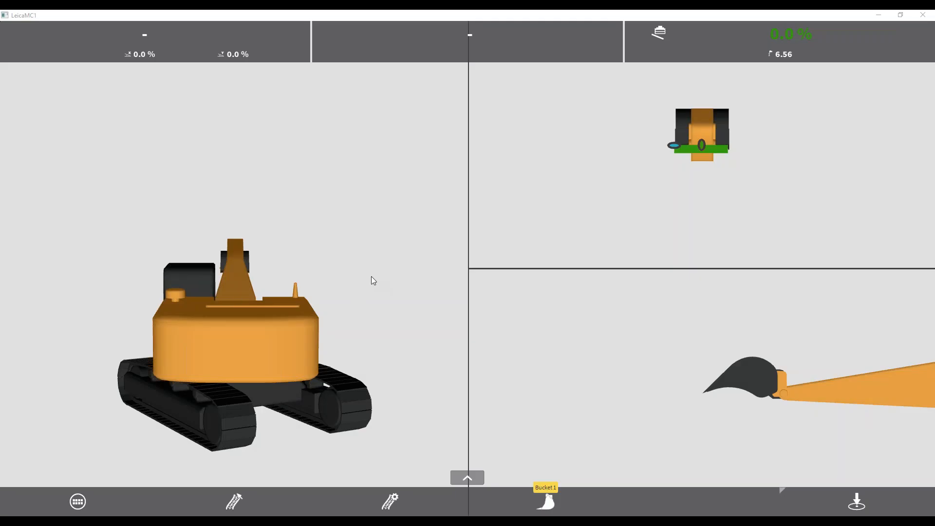
{"action": "mouse_move", "coordinate": [398, 155]}
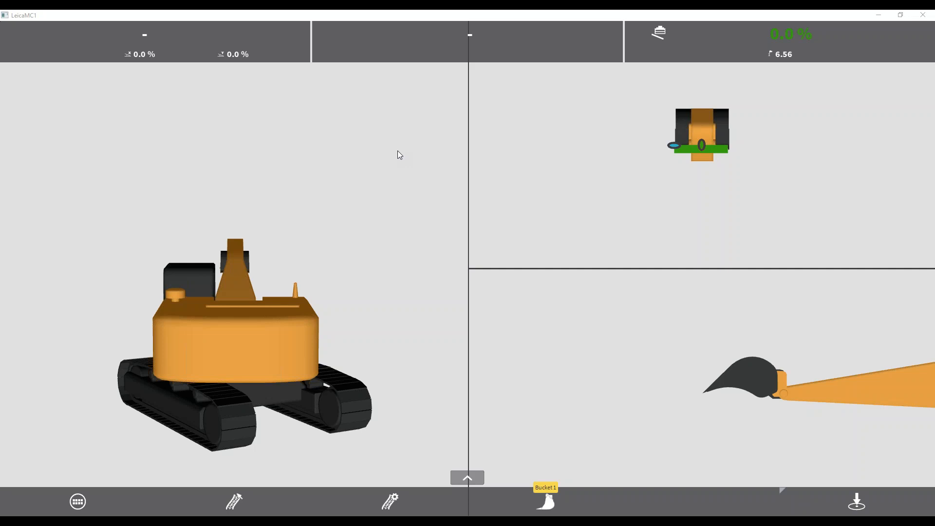
{"action": "mouse_move", "coordinate": [273, 363]}
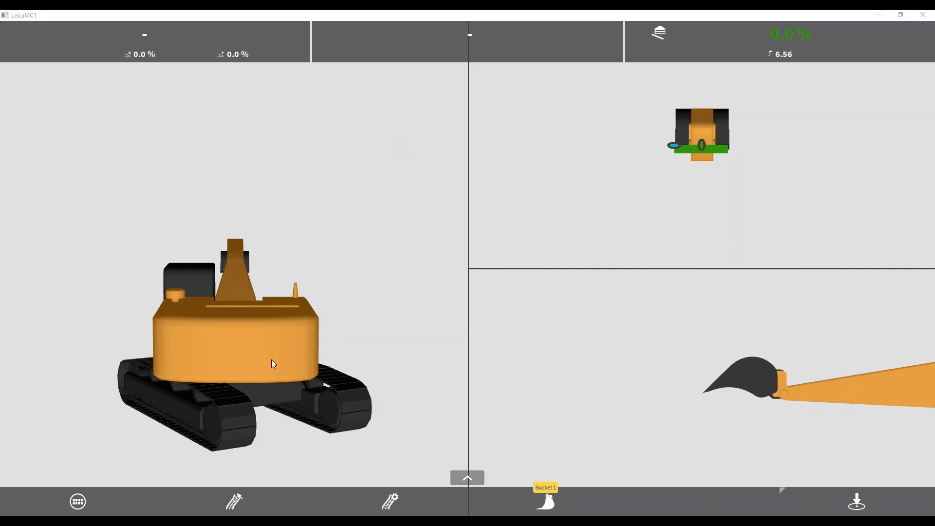
{"action": "mouse_move", "coordinate": [78, 501]}
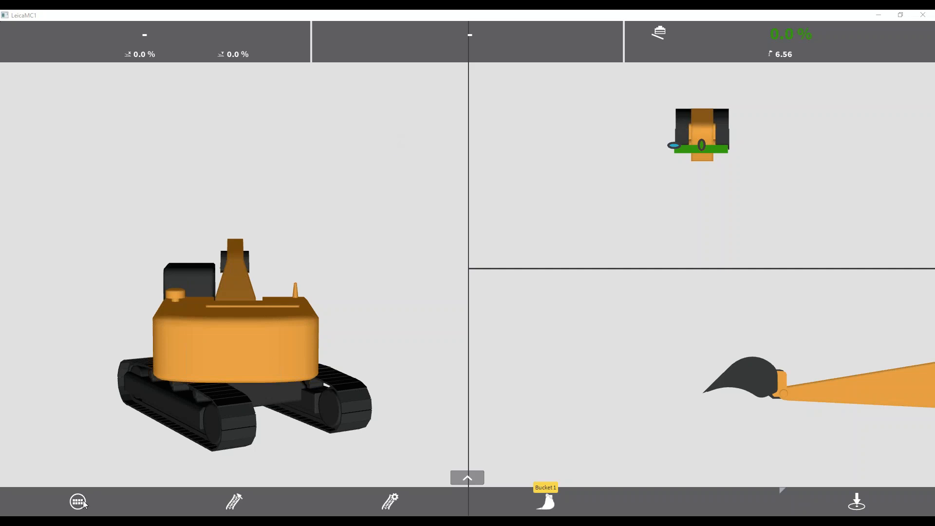
Step: Open the main menu from the bottom-left grid button of the machine view
{"action": "left_click", "coordinate": [78, 501]}
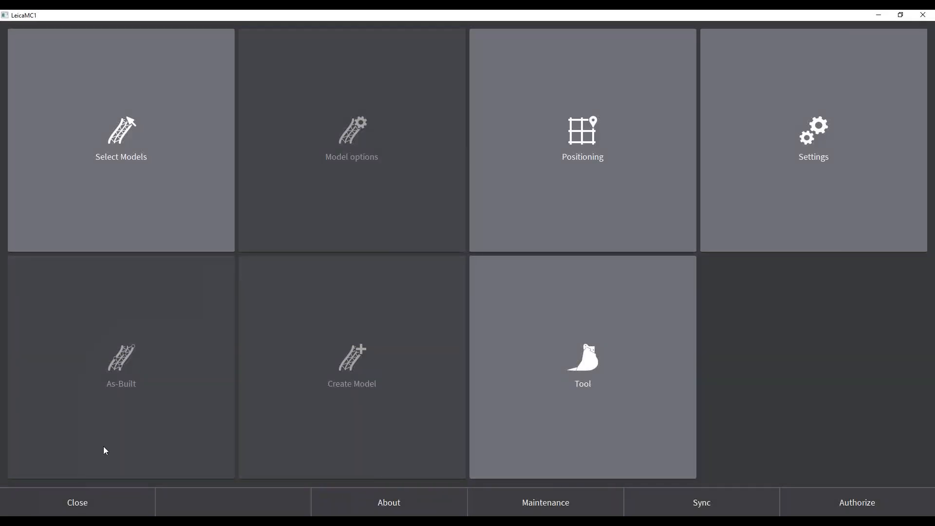
{"action": "mouse_move", "coordinate": [709, 291]}
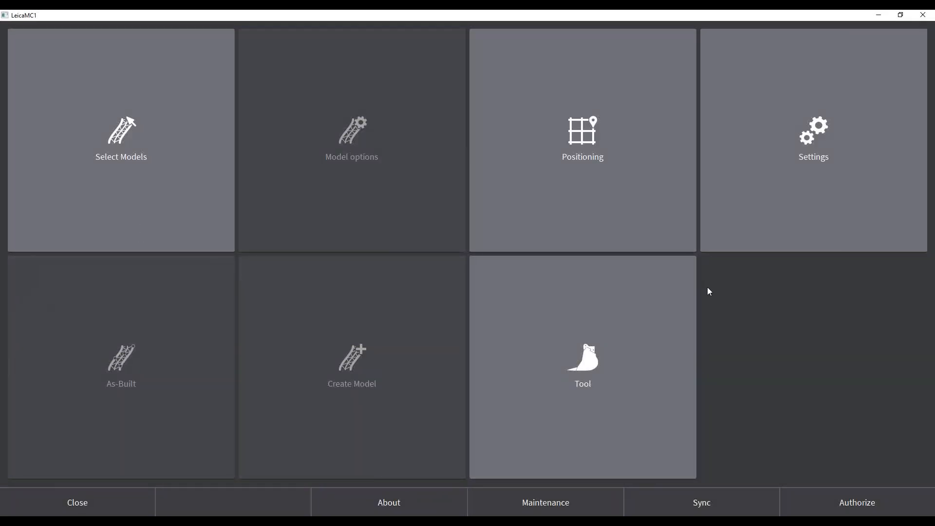
{"action": "mouse_move", "coordinate": [696, 506]}
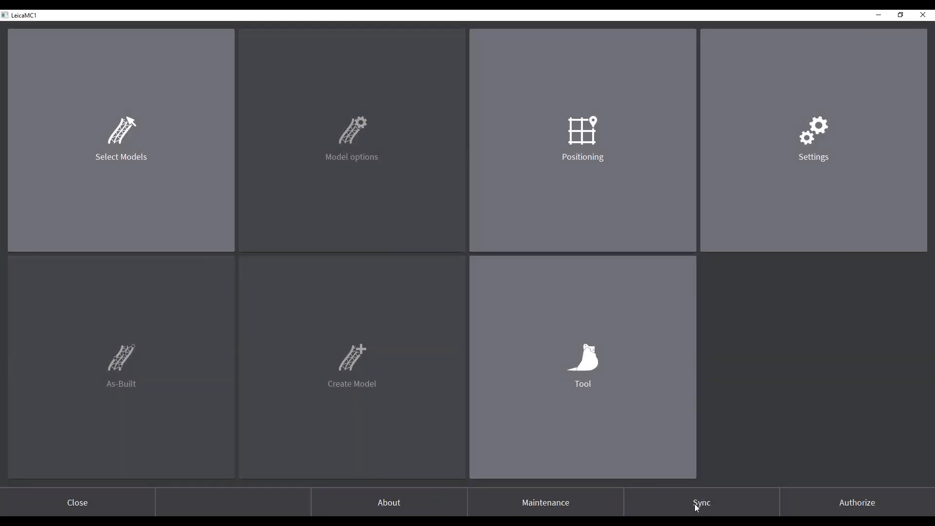
Step: Synchronize from USB so the project files are copied onto the panel
{"action": "left_click", "coordinate": [701, 503]}
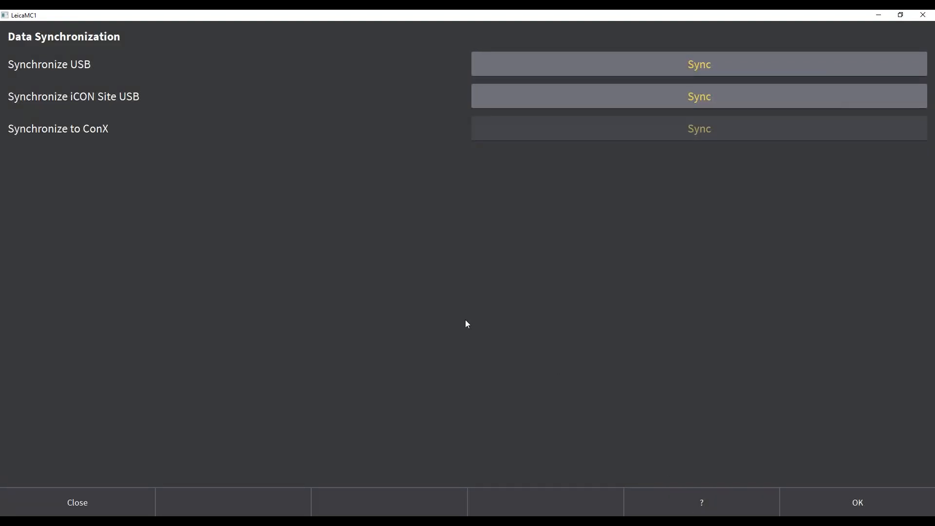
{"action": "mouse_move", "coordinate": [631, 100]}
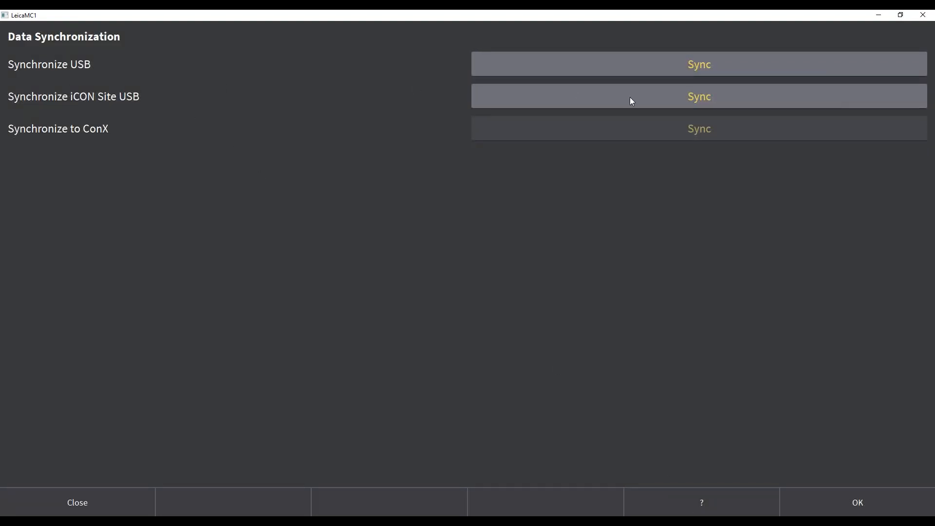
{"action": "left_click", "coordinate": [698, 64]}
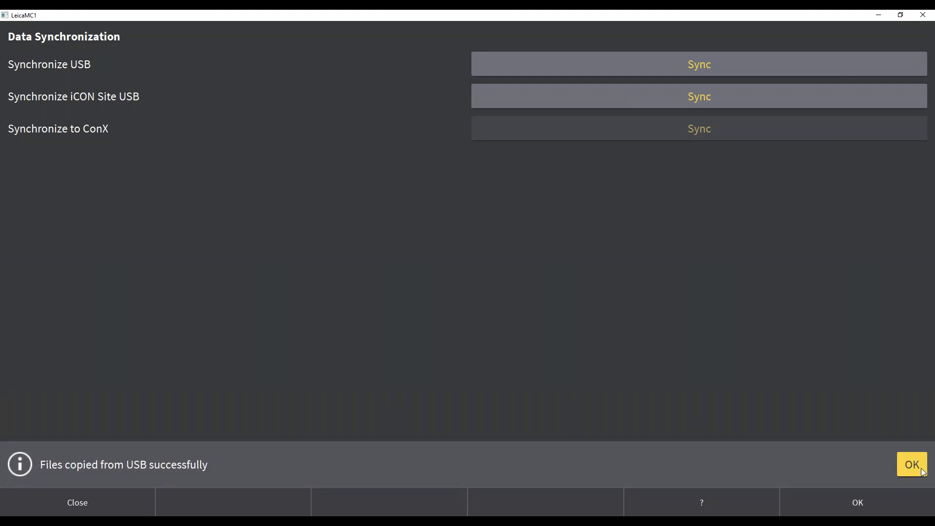
{"action": "left_click", "coordinate": [911, 465]}
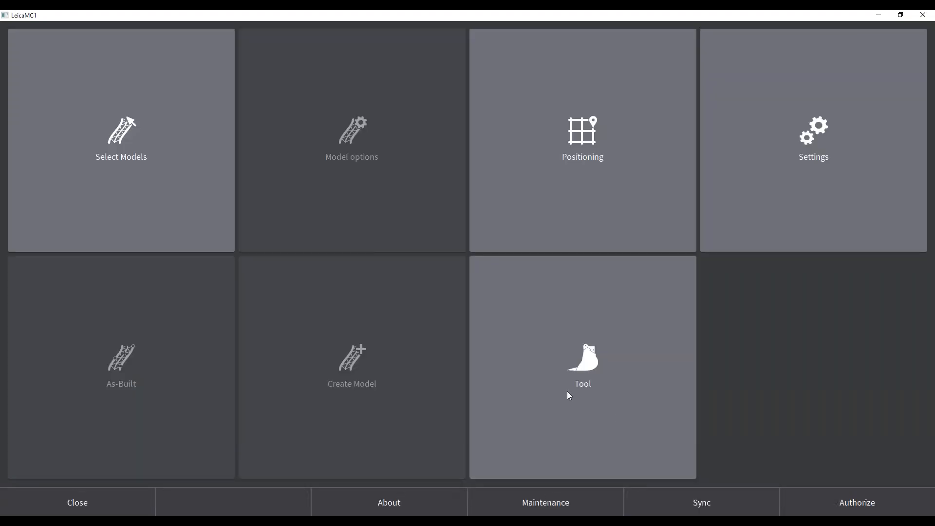
Step: Make Construction Laser Office Demo the active job in model selection
{"action": "left_click", "coordinate": [121, 141]}
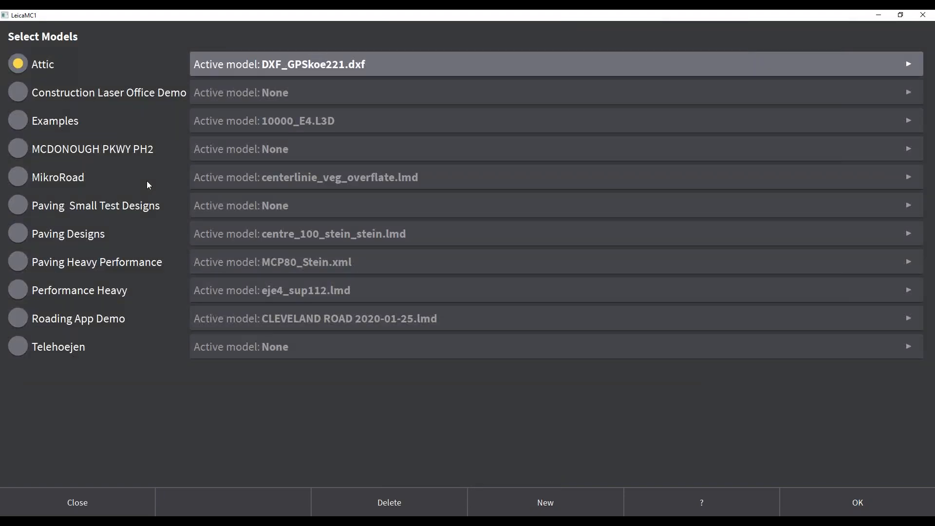
{"action": "mouse_move", "coordinate": [84, 110]}
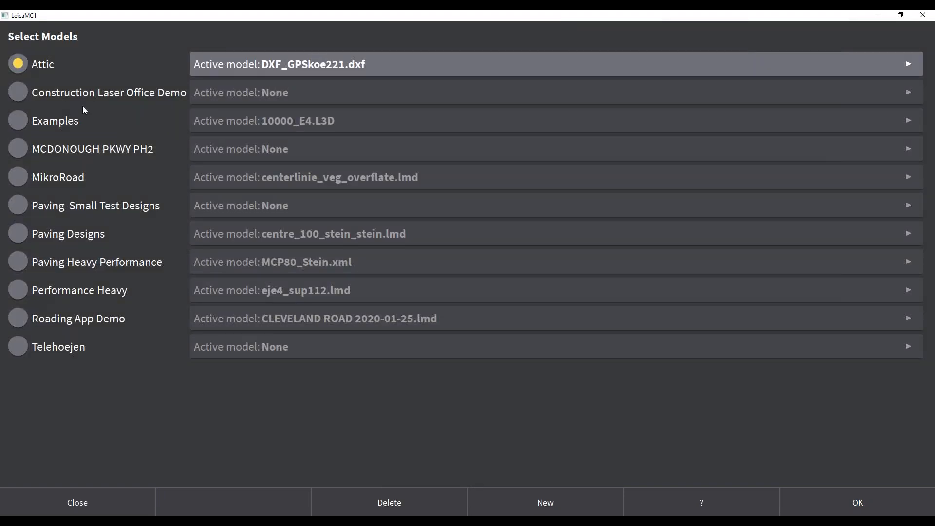
{"action": "left_click", "coordinate": [18, 93]}
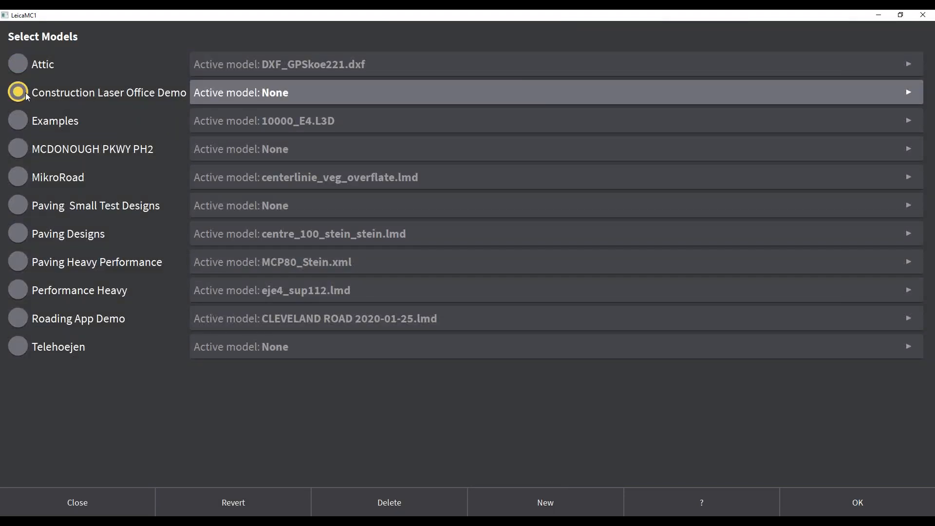
Step: Load CLI Office.dxf as the job's model and return to the machine view
{"action": "left_click", "coordinate": [907, 92]}
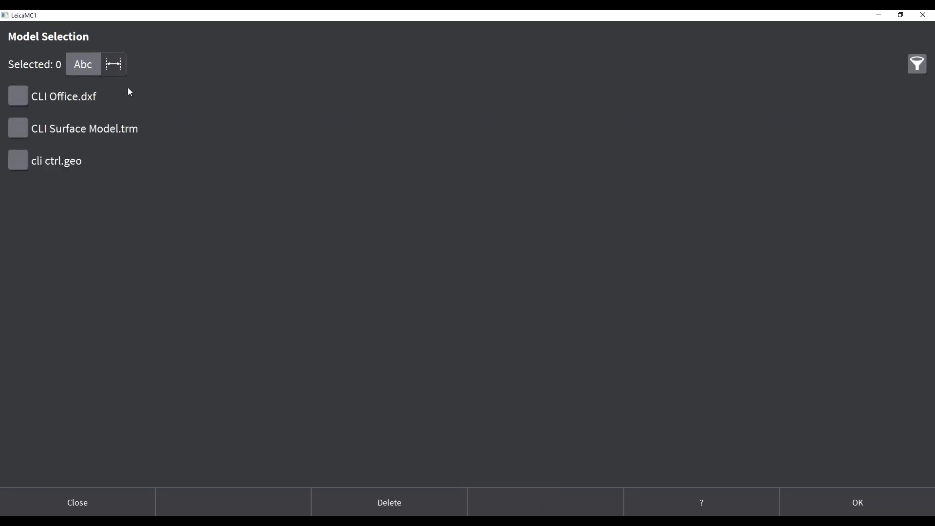
{"action": "left_click", "coordinate": [17, 97]}
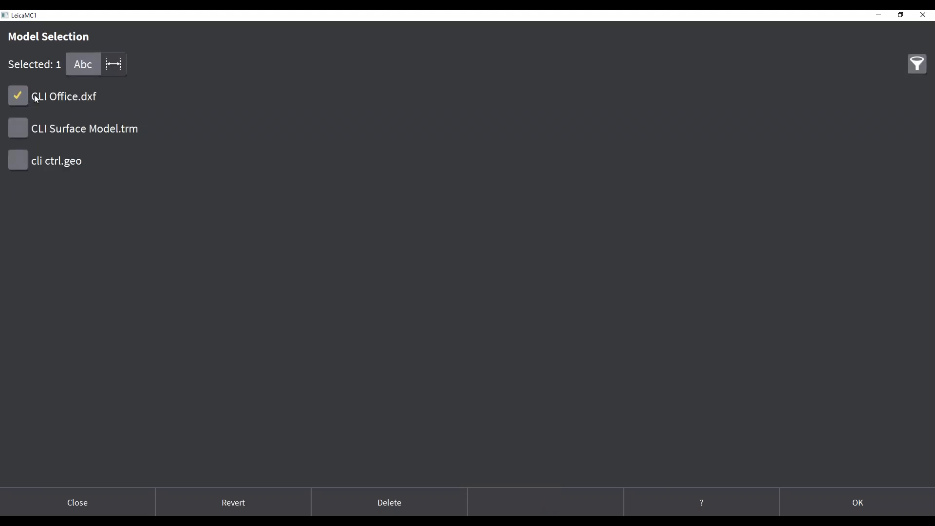
{"action": "left_click", "coordinate": [857, 502]}
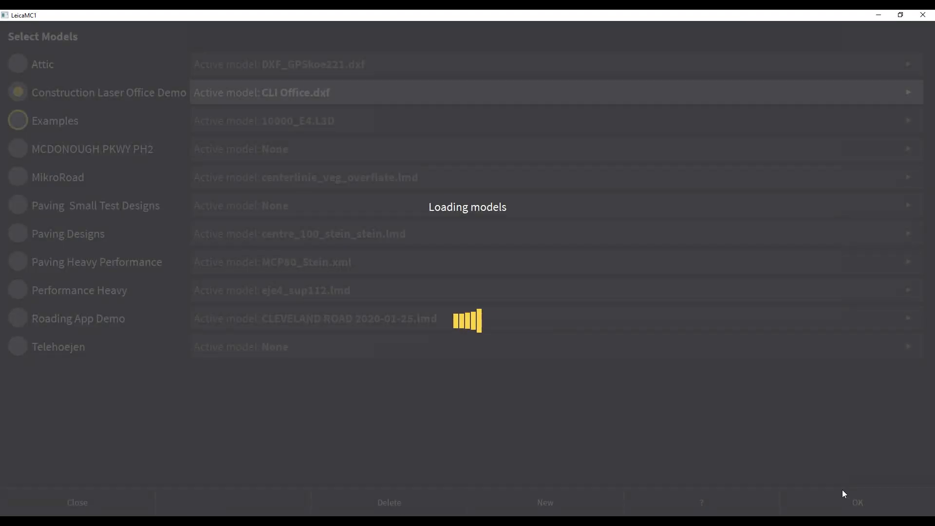
{"action": "left_click", "coordinate": [857, 503]}
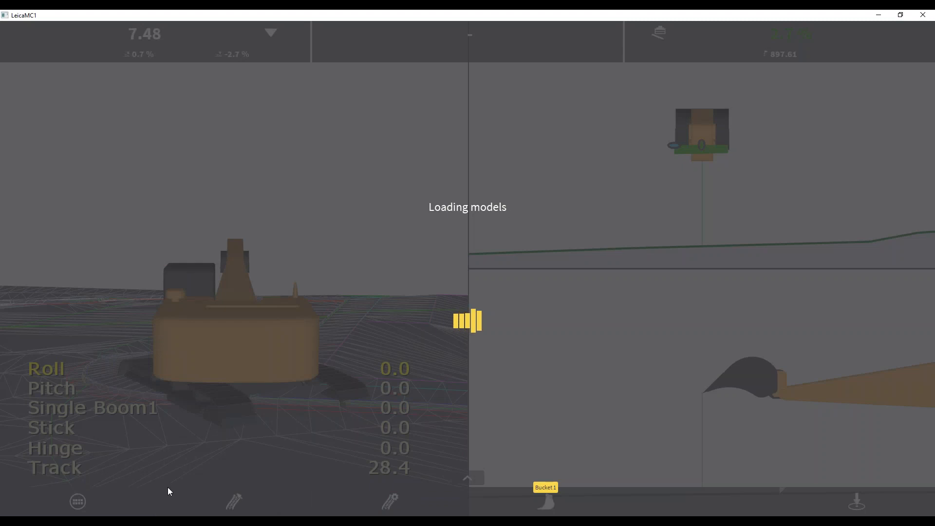